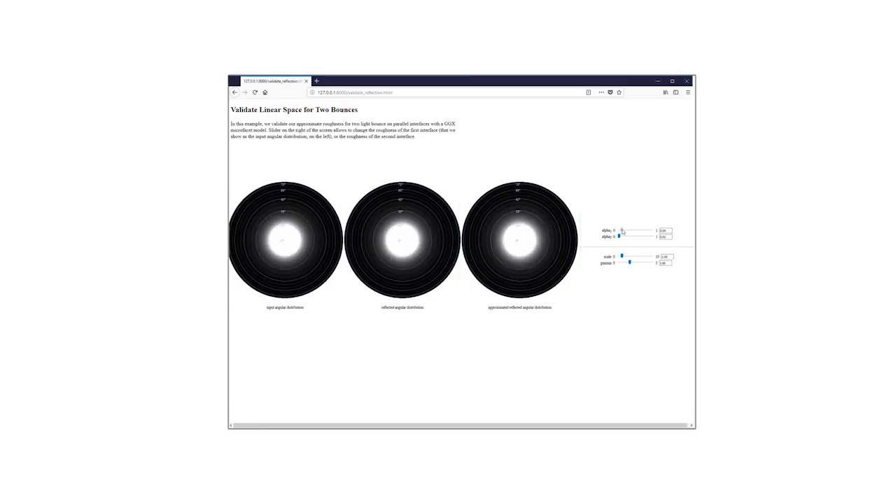
# Increase the alpha2 roughness of the second interface on the Validate Linear Space two-bounce demo.
pyautogui.moveTo(619, 231); pyautogui.dragTo(630, 231)
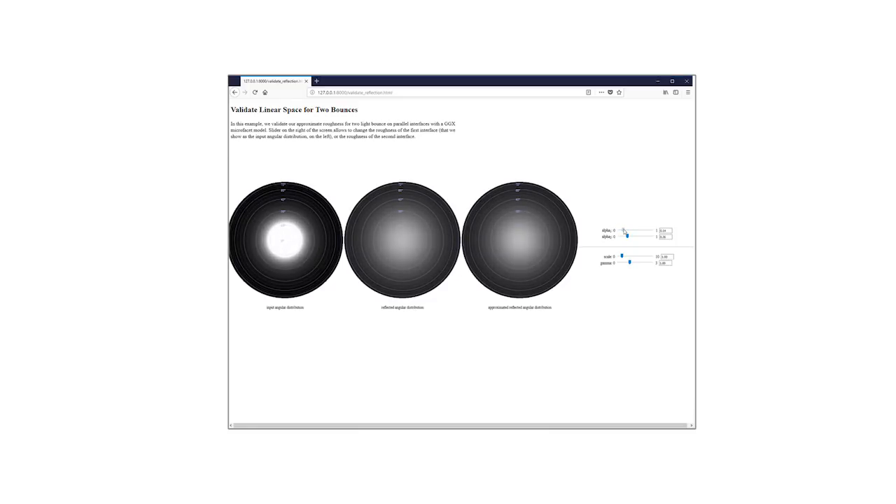
pyautogui.moveTo(630, 230); pyautogui.dragTo(622, 231)
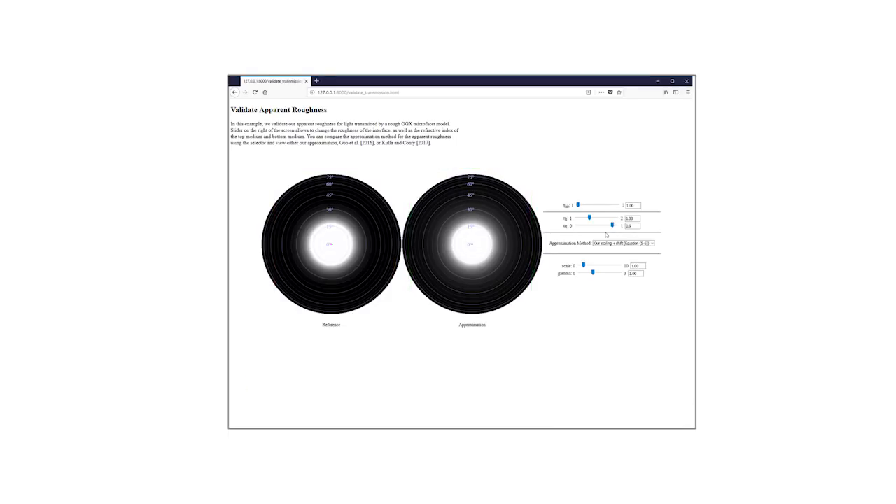
# Lower the transmission alpha roughness and vary the eta refractive index on the apparent-roughness page.
pyautogui.moveTo(617, 225); pyautogui.dragTo(598, 226)
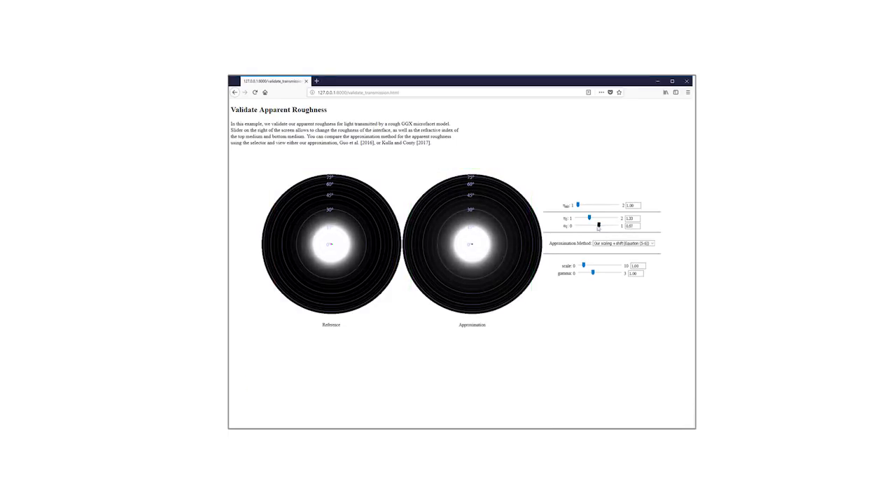
pyautogui.moveTo(590, 218); pyautogui.dragTo(596, 218)
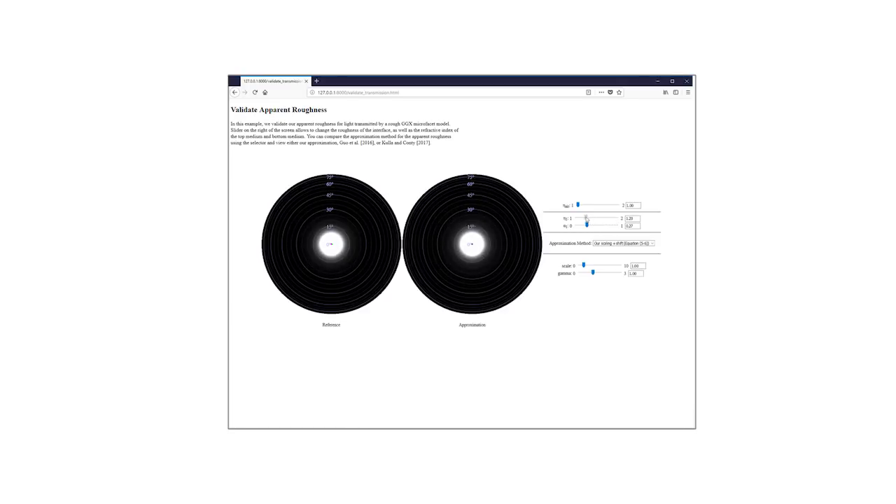
pyautogui.moveTo(587, 218); pyautogui.dragTo(608, 218)
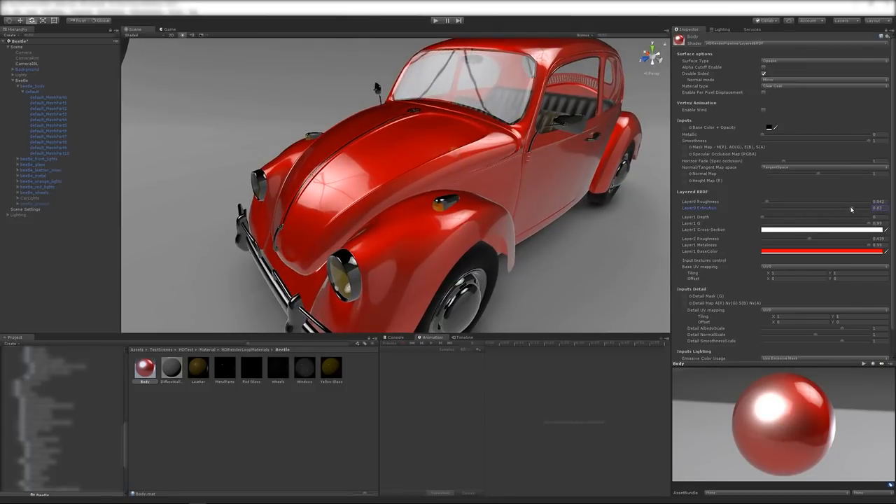
# Lower the Beetle clear coat's Layer0 Extinction to about 0.60.
pyautogui.moveTo(851, 208); pyautogui.dragTo(800, 208)
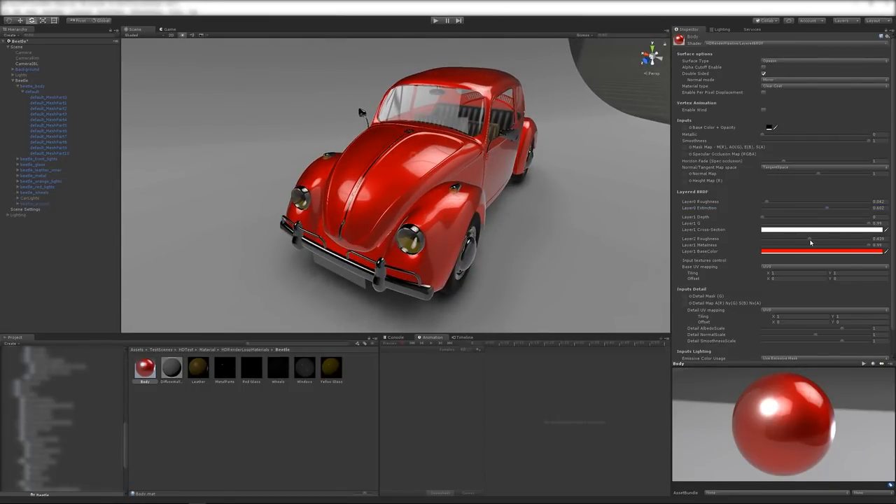
# Raise the Body material's Layer1 Roughness to about 0.46, then orbit around the Beetle.
pyautogui.moveTo(809, 238); pyautogui.dragTo(815, 239)
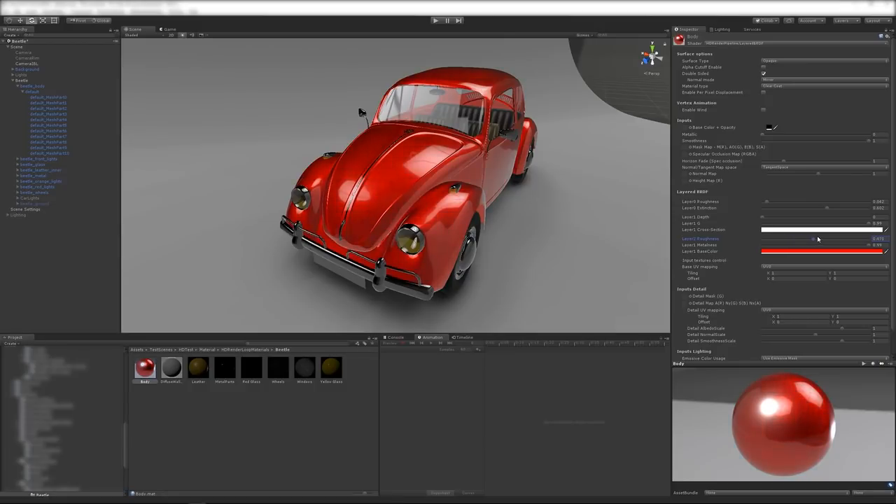
pyautogui.moveTo(812, 239); pyautogui.dragTo(778, 238)
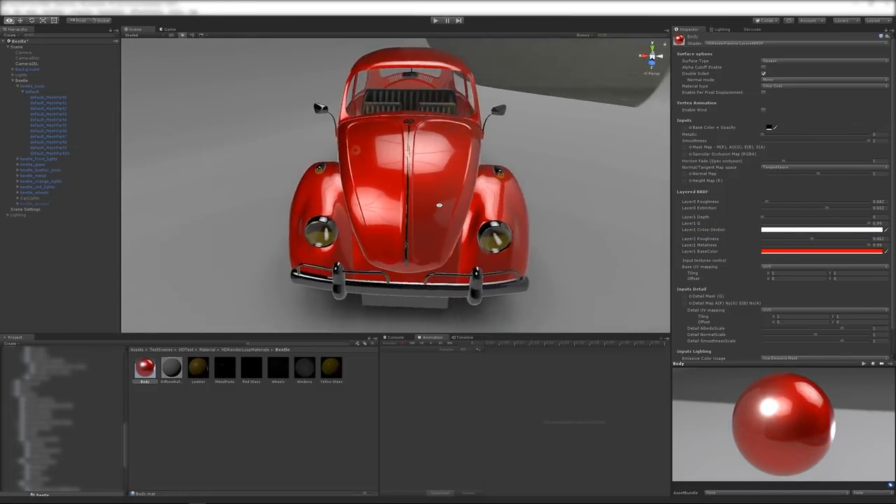
pyautogui.moveTo(420, 210); pyautogui.dragTo(490, 189)
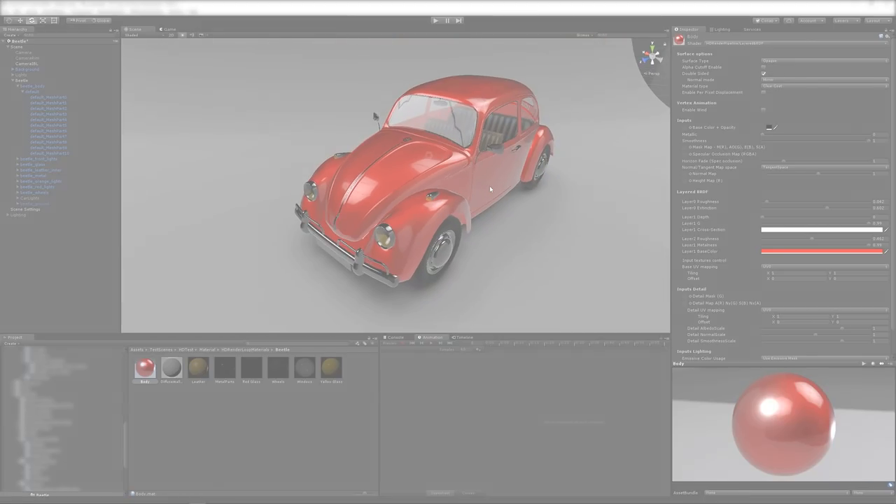